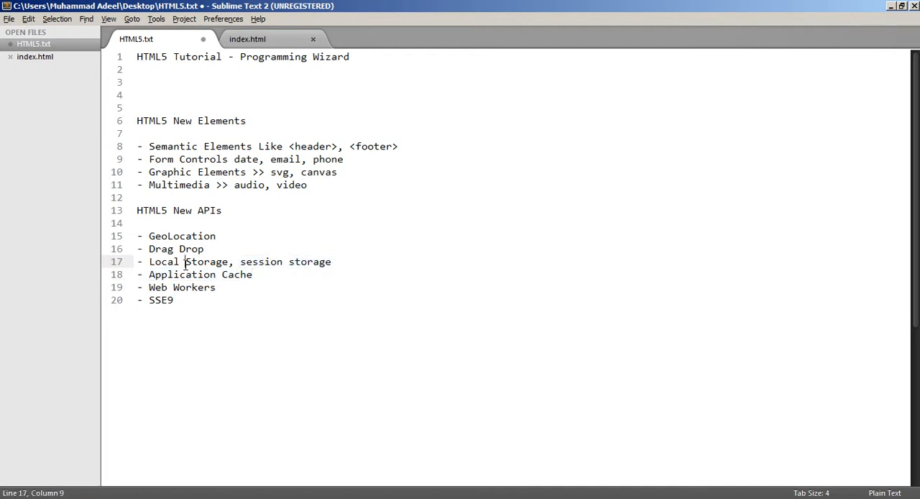
Store the bio "This is Programming Wizard Youtube Channel, Welcome Here" with localStorage.setItem("bio", ...).
click(248, 39)
text(localStorage.setItem("bio", "");)
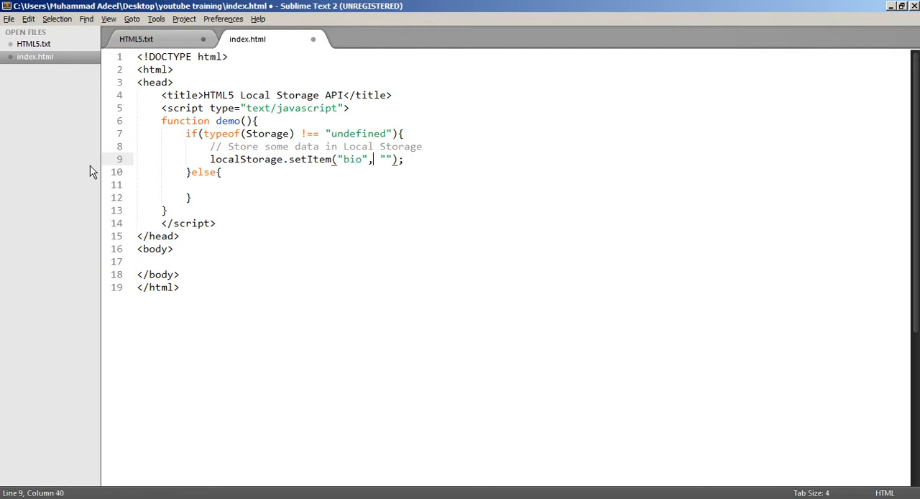
text(This is Programming Wizard Youtube Channel, Welcome Here)
text(// Retrieve the data)
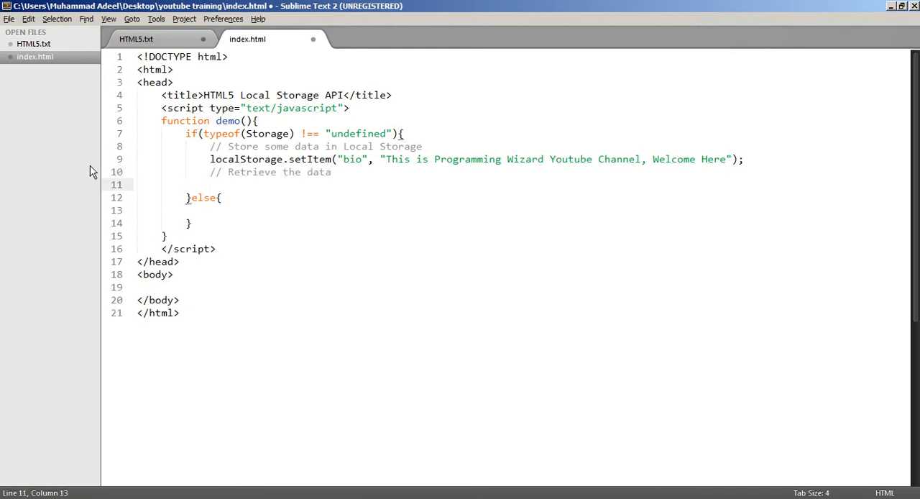
Begin writing document.getElementById('temp').innerHTML to show the retrieved bio in the temp paragraph.
text(document.getElementById('temp').in)
click(190, 288)
text(<p id="temp"></p>)
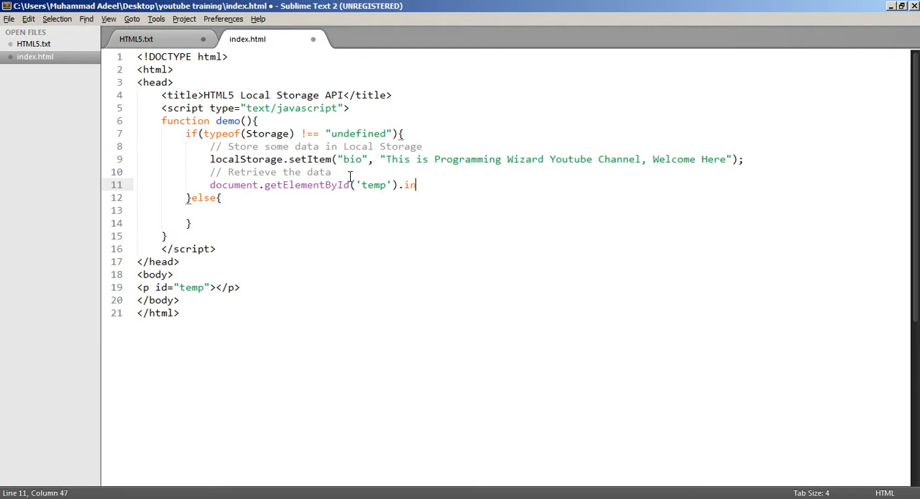